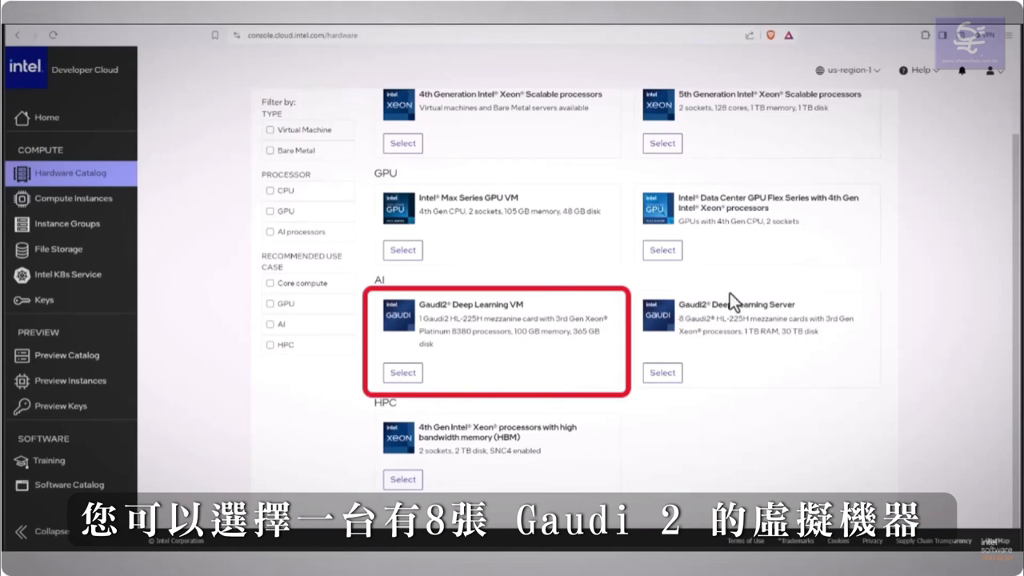
mouse_move(740, 350)
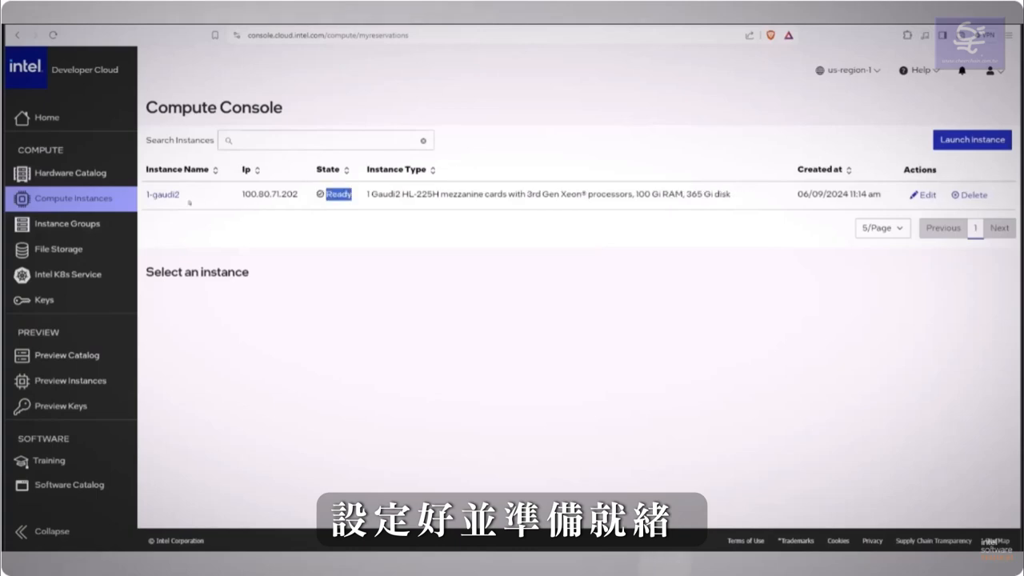
Open the 1-gaudi2 instance details and show its SSH connection instructions
click(162, 193)
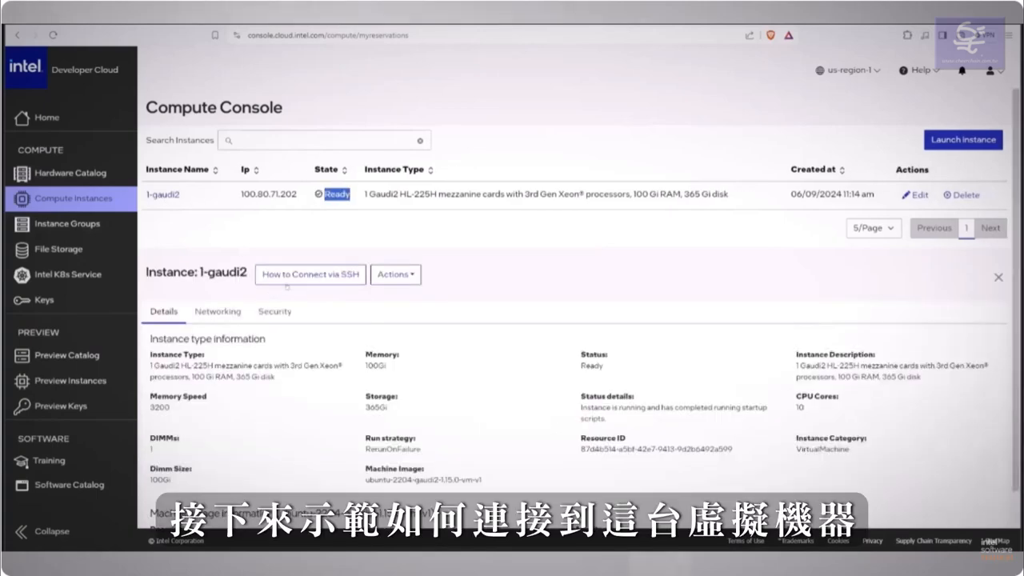
click(309, 274)
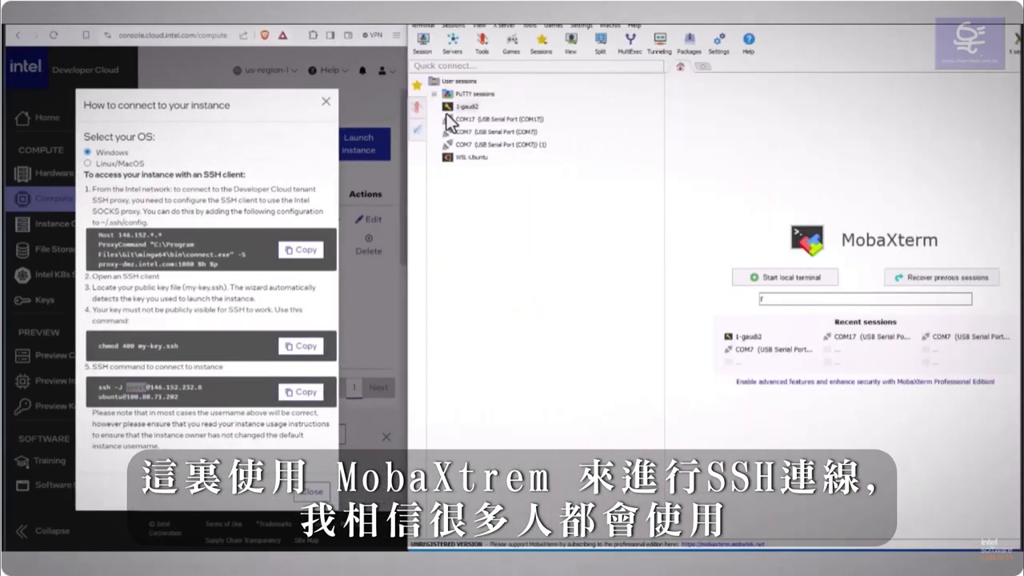
Edit the 1-gaudi2 session to reach 100.80.71.202 as ubuntu through guest gateway 146.152.232.8
right_click(467, 107)
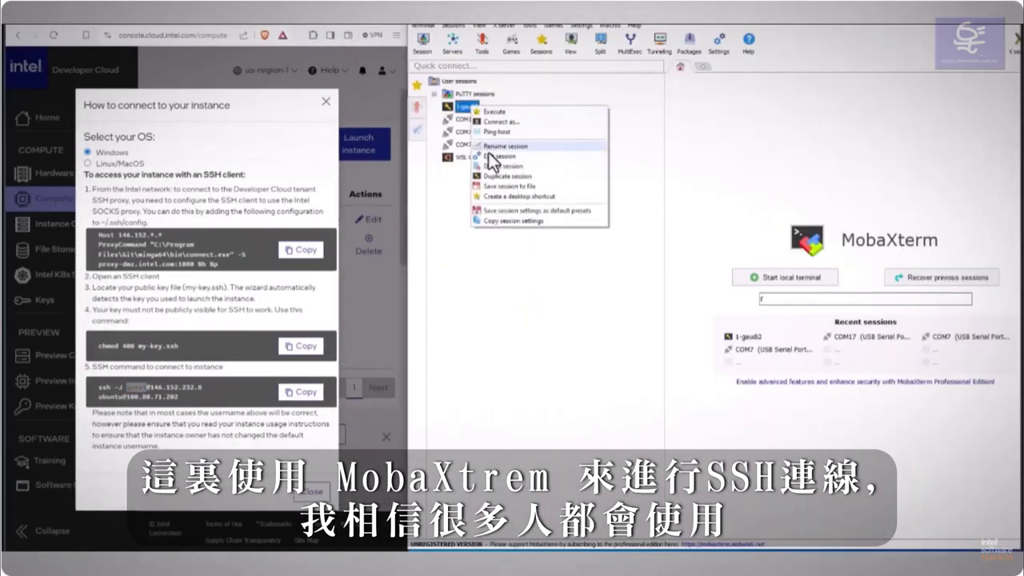
click(501, 157)
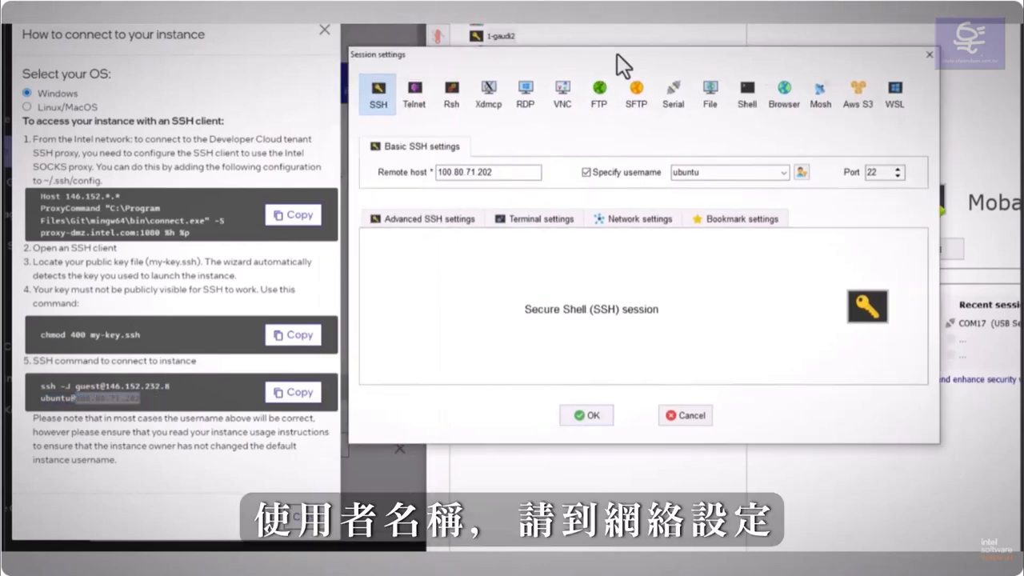
click(641, 218)
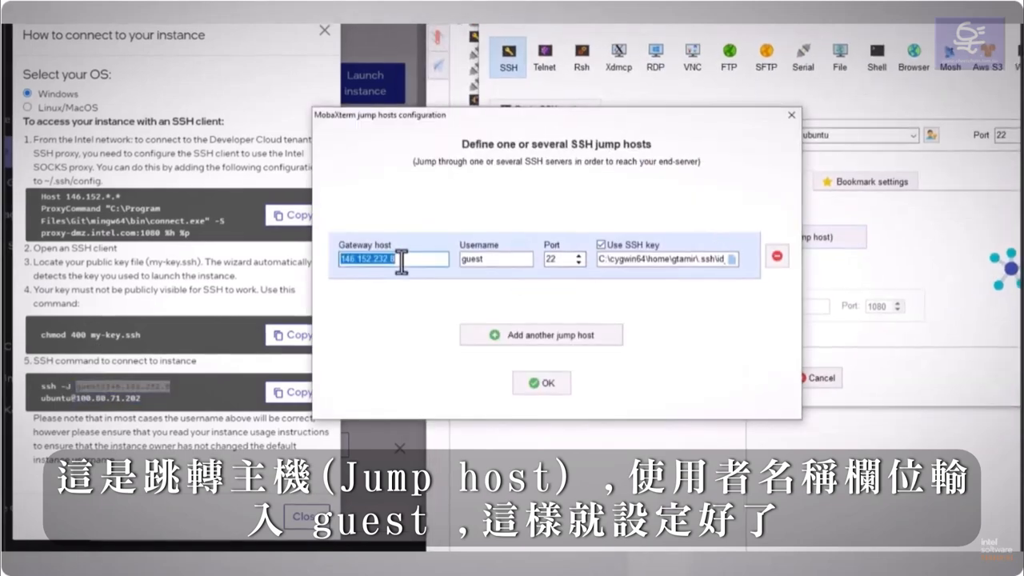
click(541, 382)
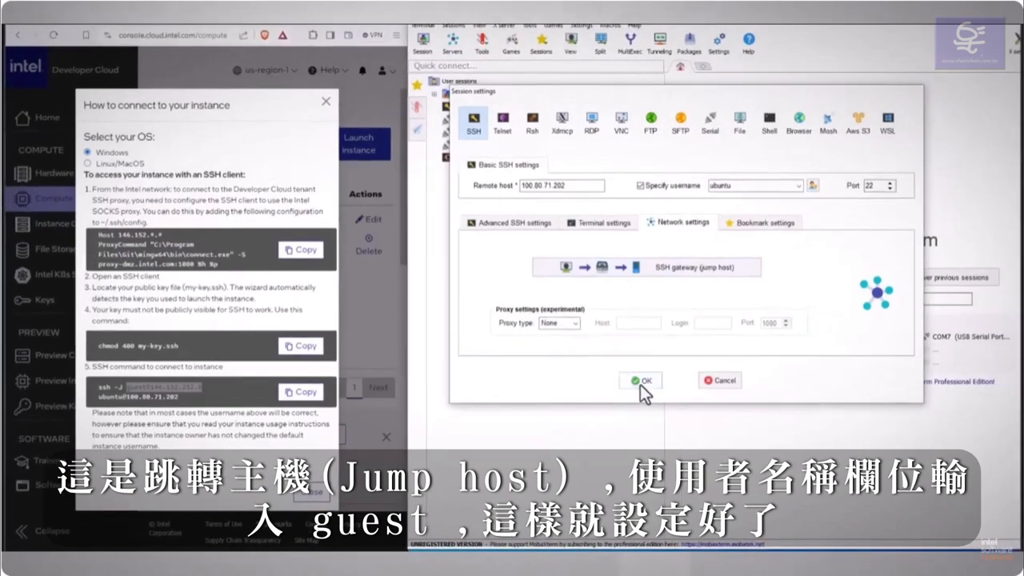
click(640, 380)
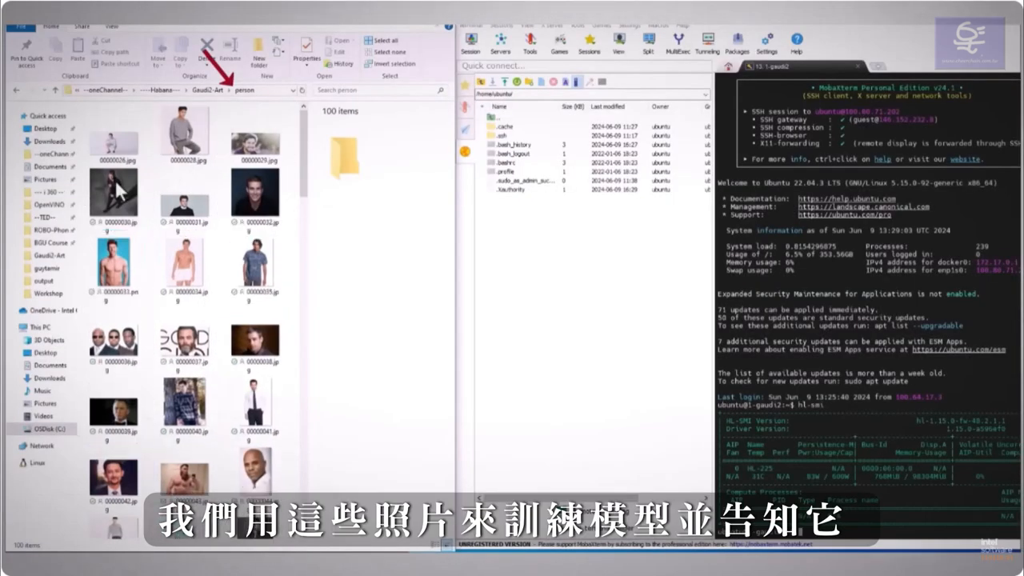
Scroll through the person photo folder in File Explorer
scroll(down, 3)
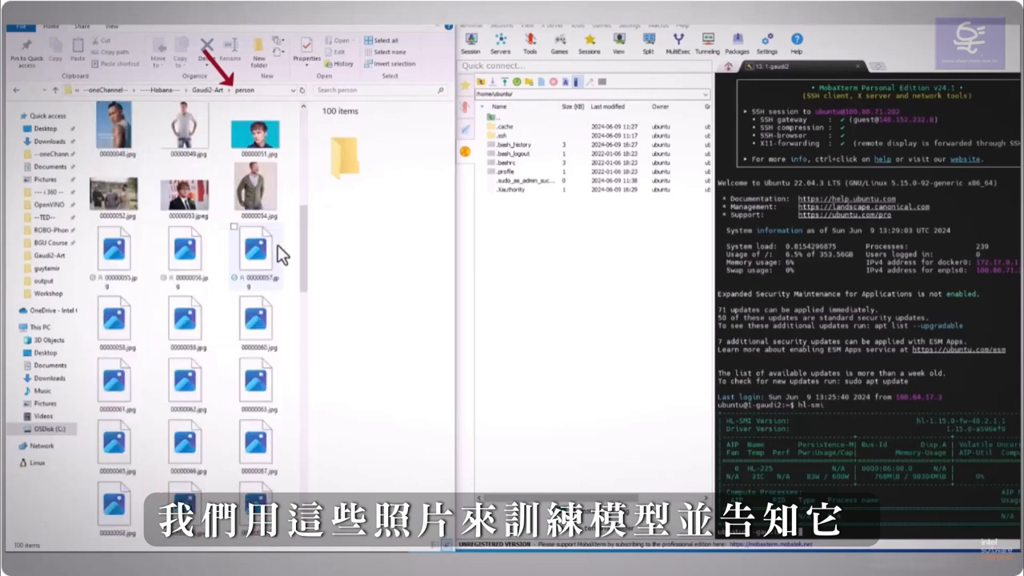
scroll(down, 3)
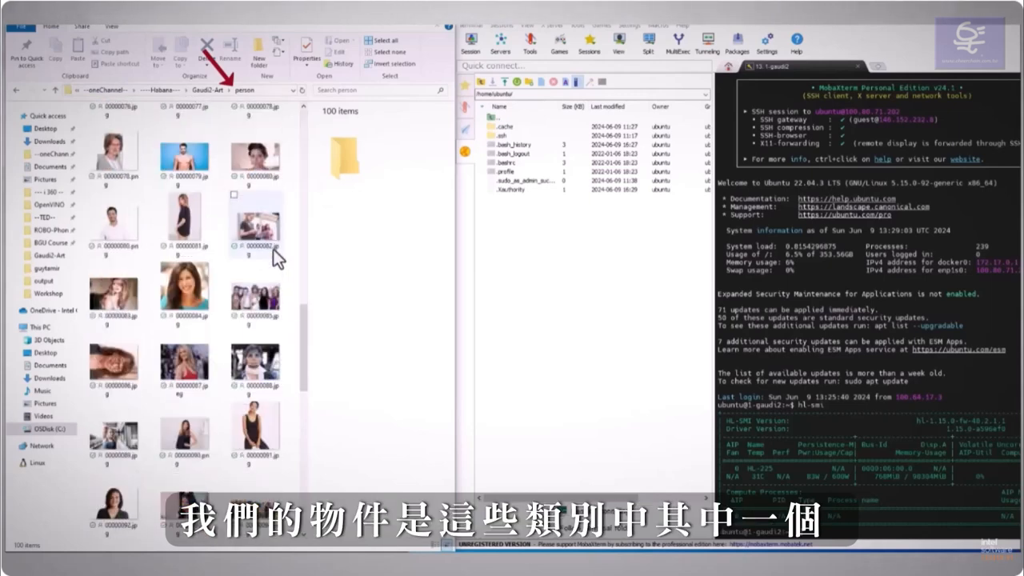
scroll(down, 3)
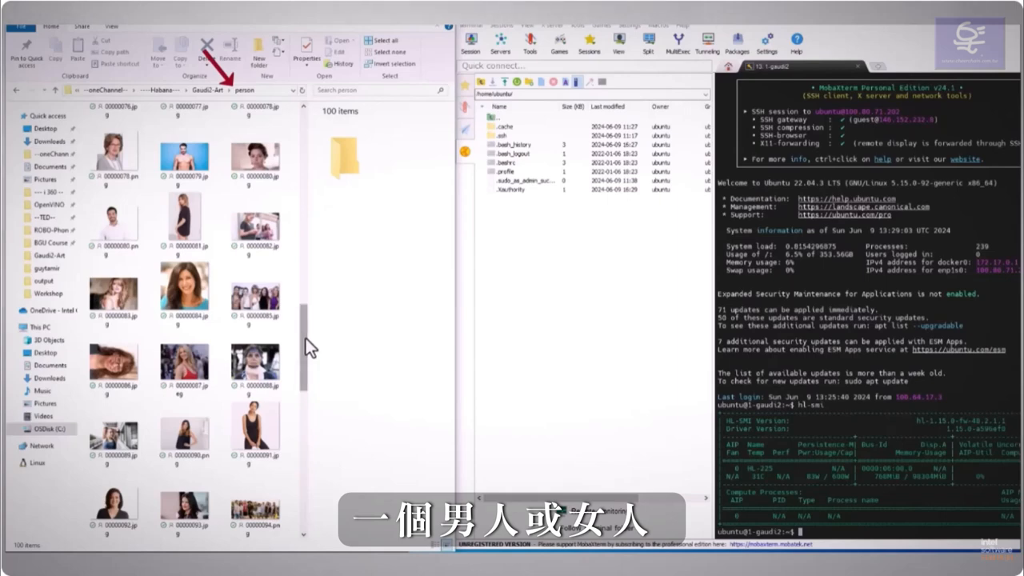
scroll(down, 3)
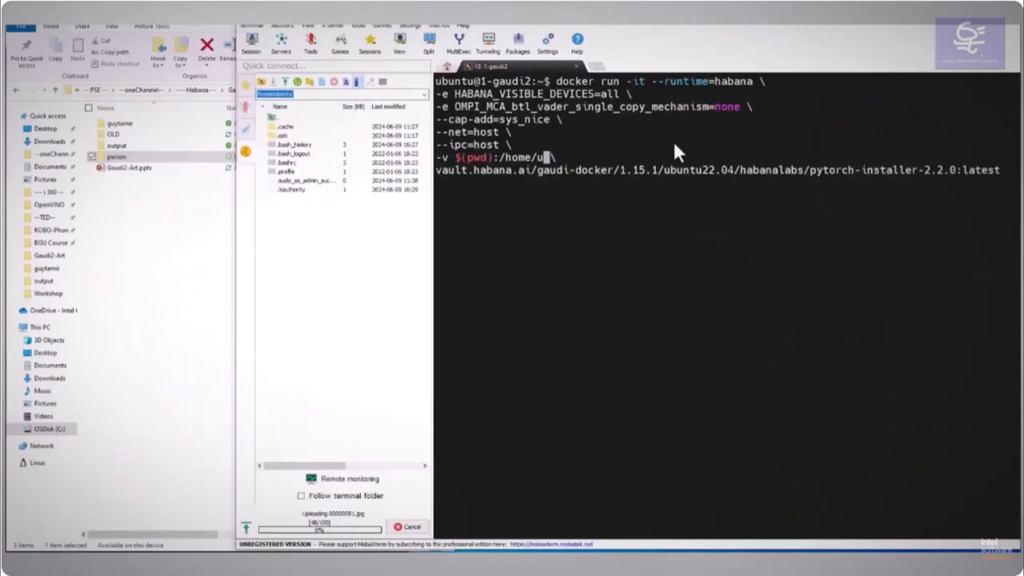
Start the Habana PyTorch container, check whoami and hl-smi, and install optimum-habana==1.11.0
text(buntu)
key(Return)
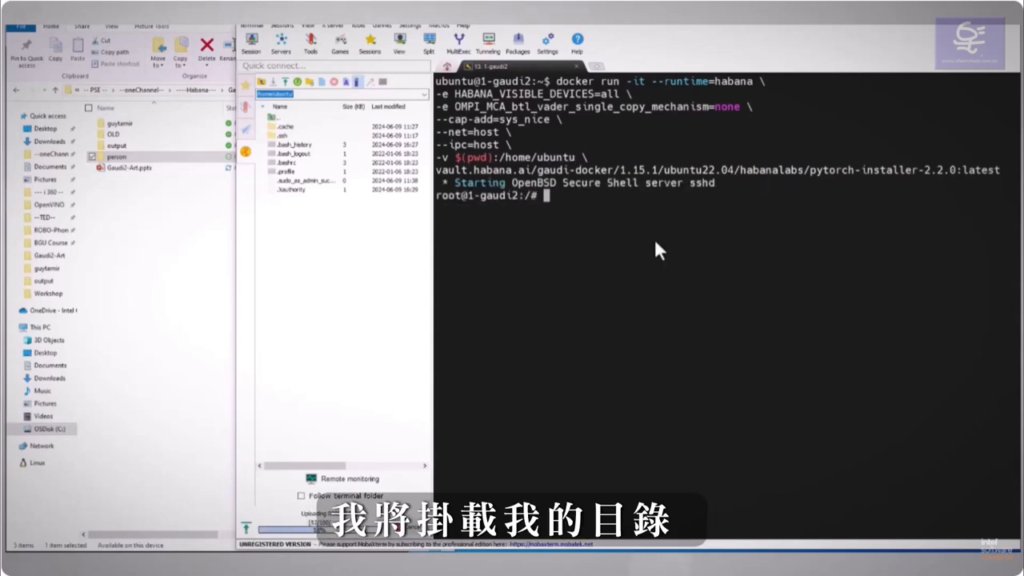
text(whoami)
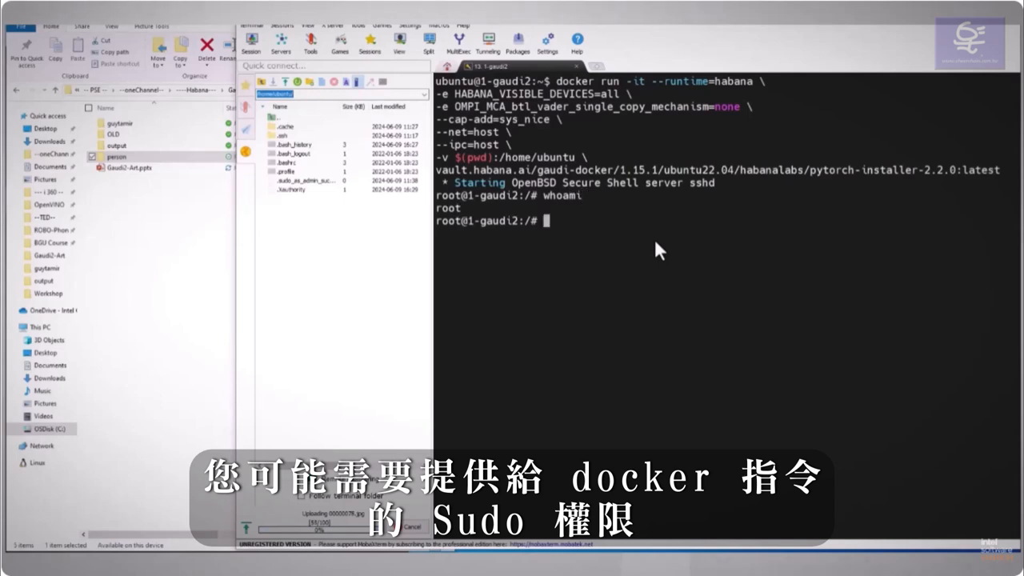
text(hl-)
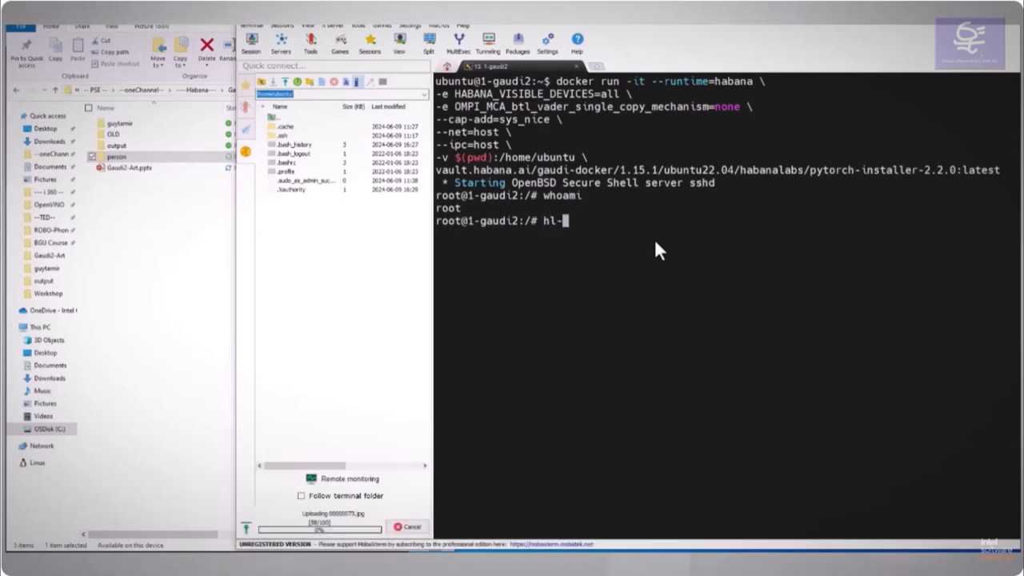
key(Return)
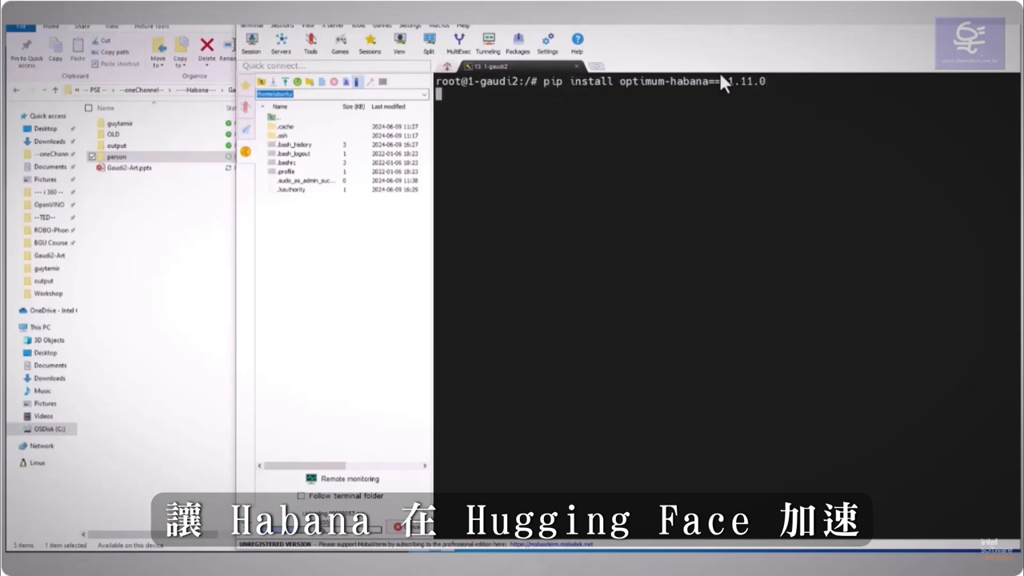
key(Return)
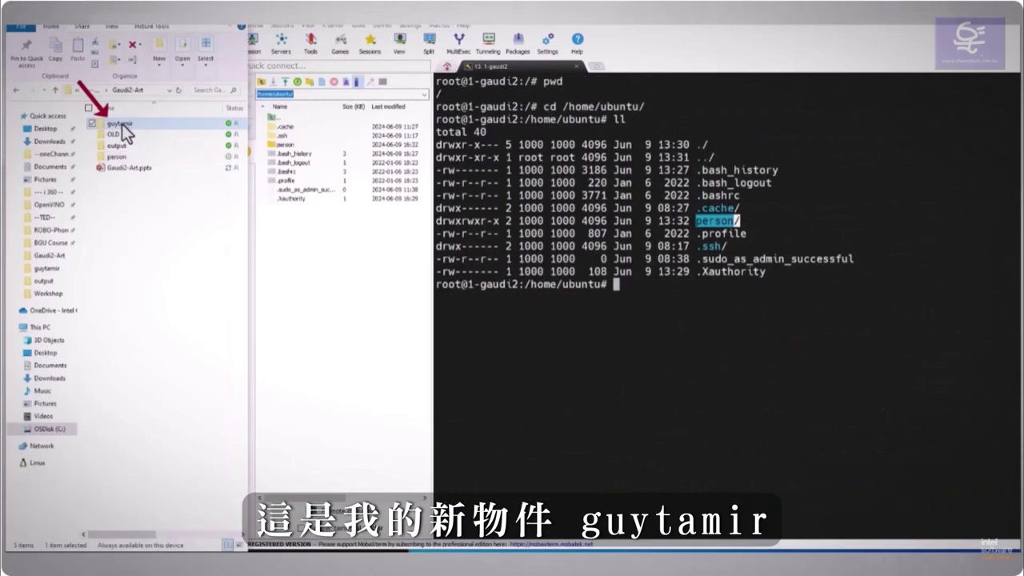
mouse_move(352, 300)
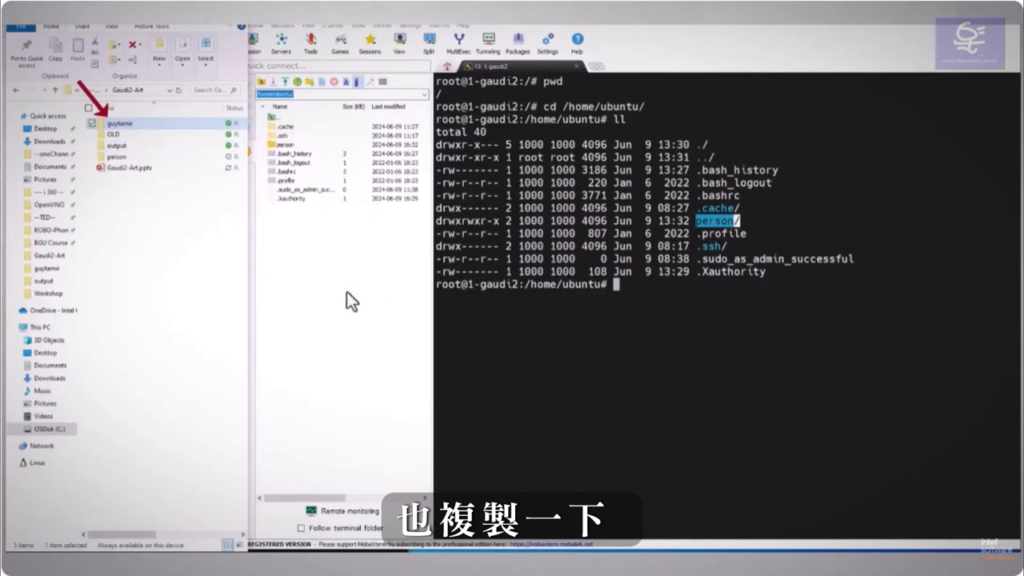
Upload guytamir, export CLASS_DATA_DIR and other paths, and enter optimum-habana/examples/stable-diffusion/training
double_click(120, 124)
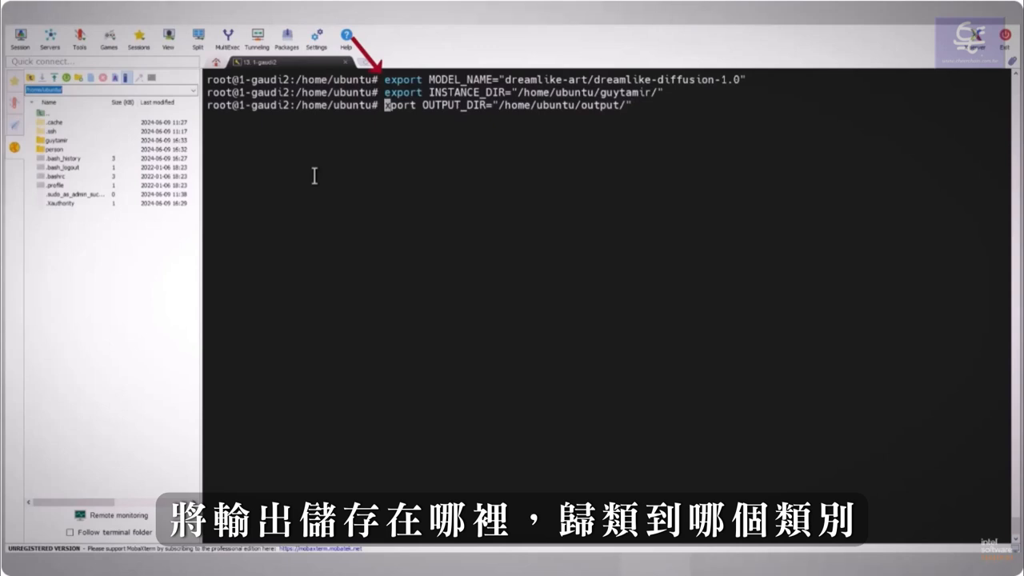
text(export CLASS_DATA_DIR="/home/ubuntu/per)
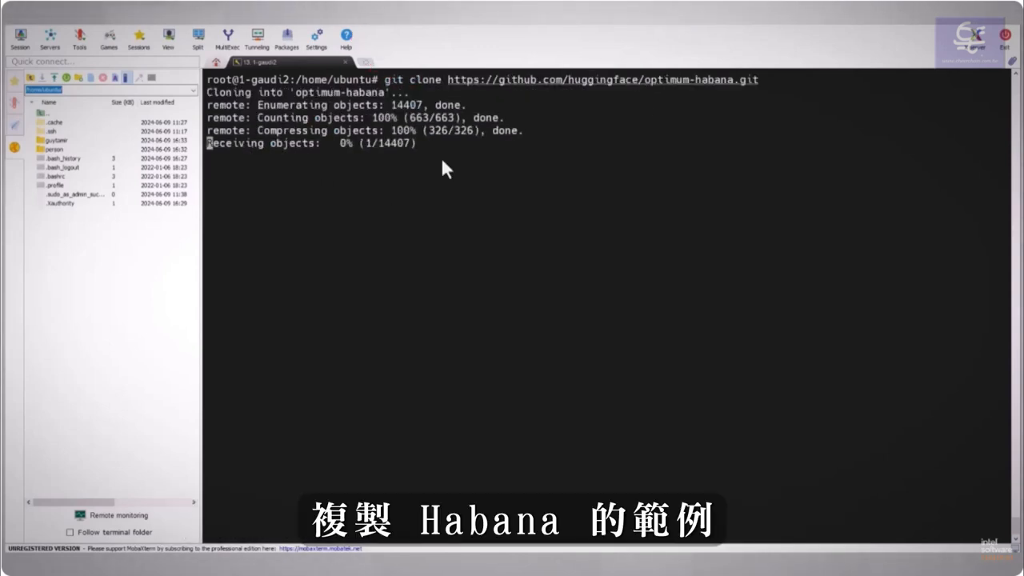
text(cd optimum-habana/examples/stable-diffusion/training/)
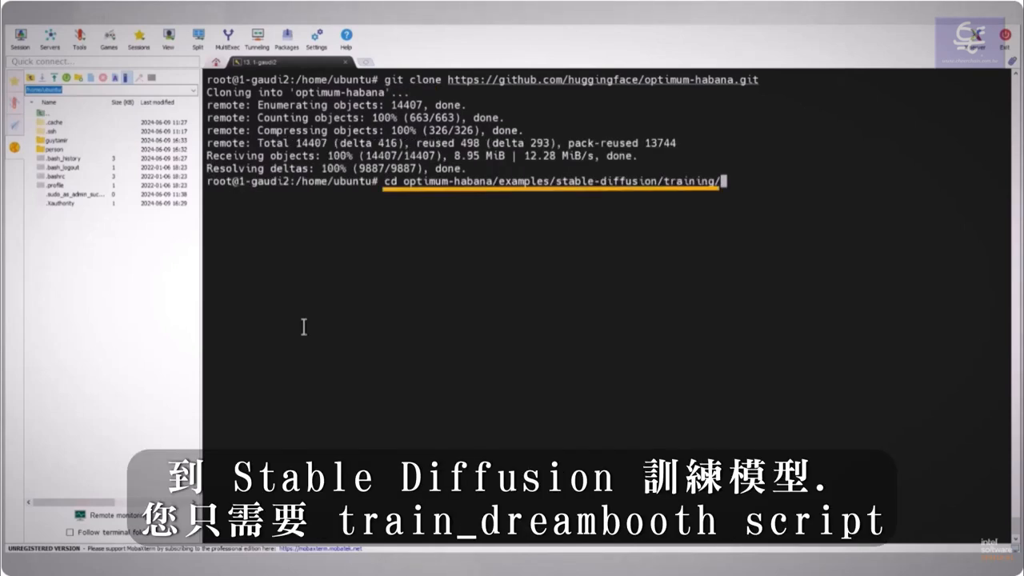
key(Return)
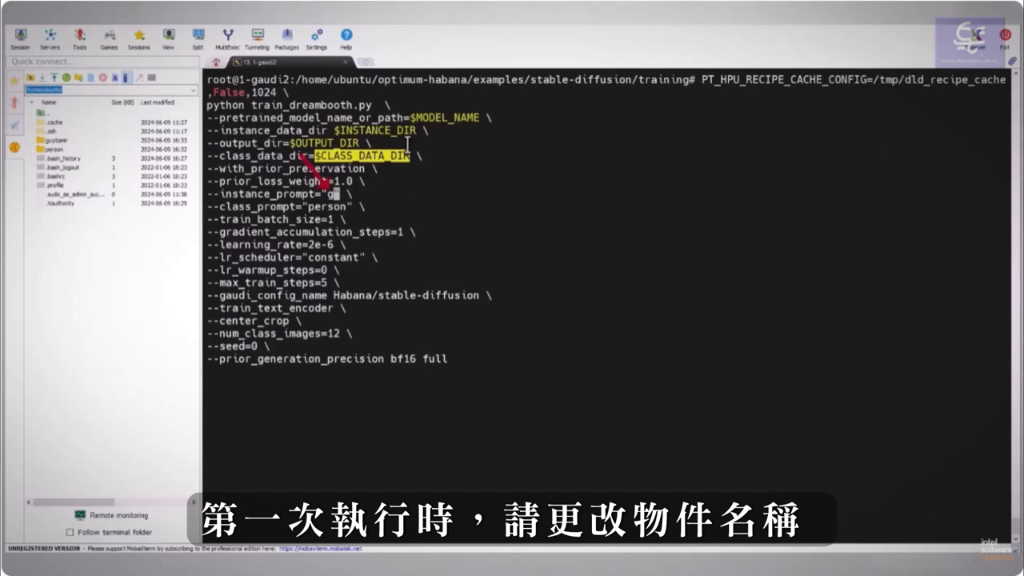
Launch train_dreambooth.py with instance prompt guytamir and follow progress past 200 of 350 steps
text(uytamir)
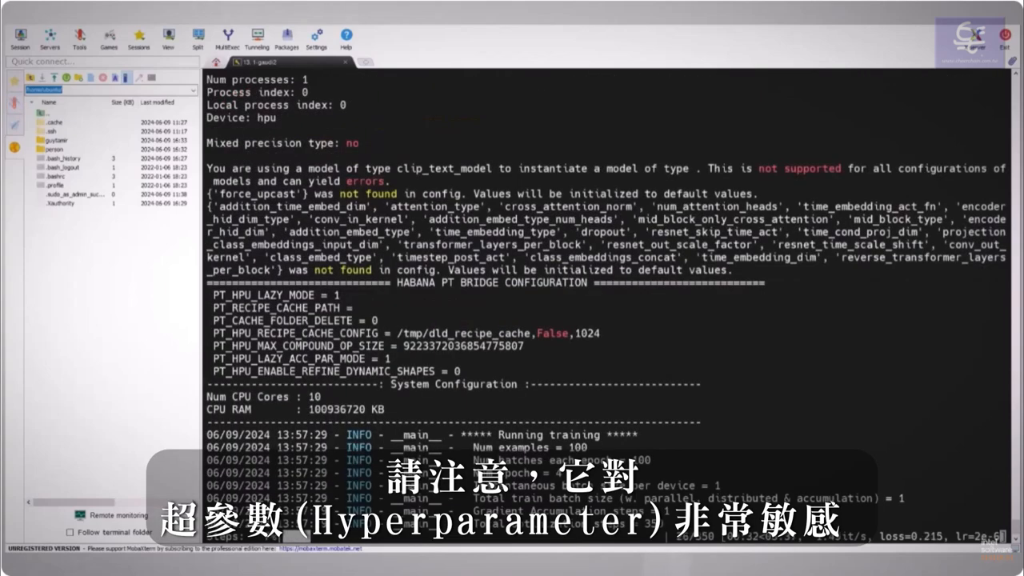
scroll(down, 3)
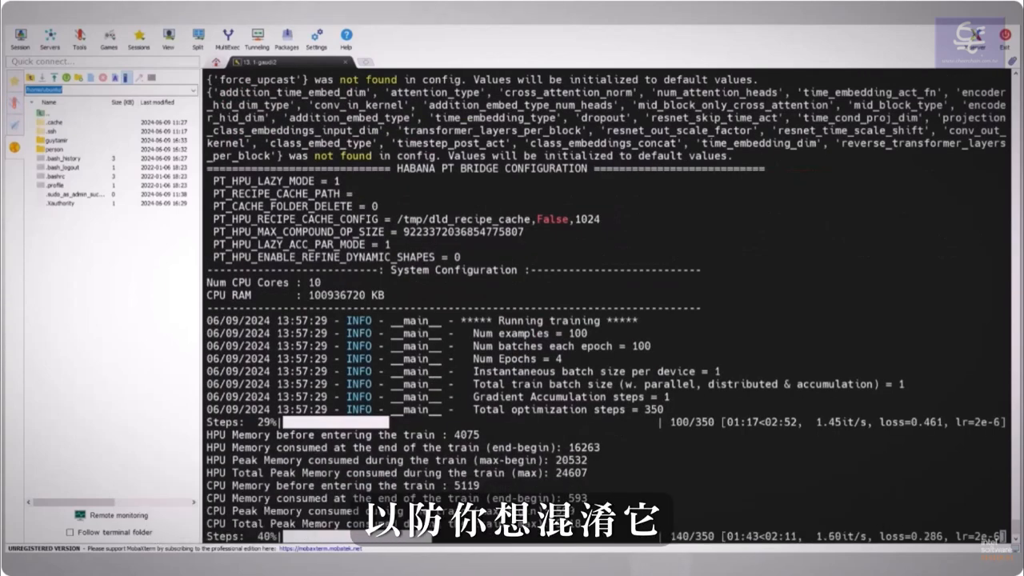
scroll(down, 3)
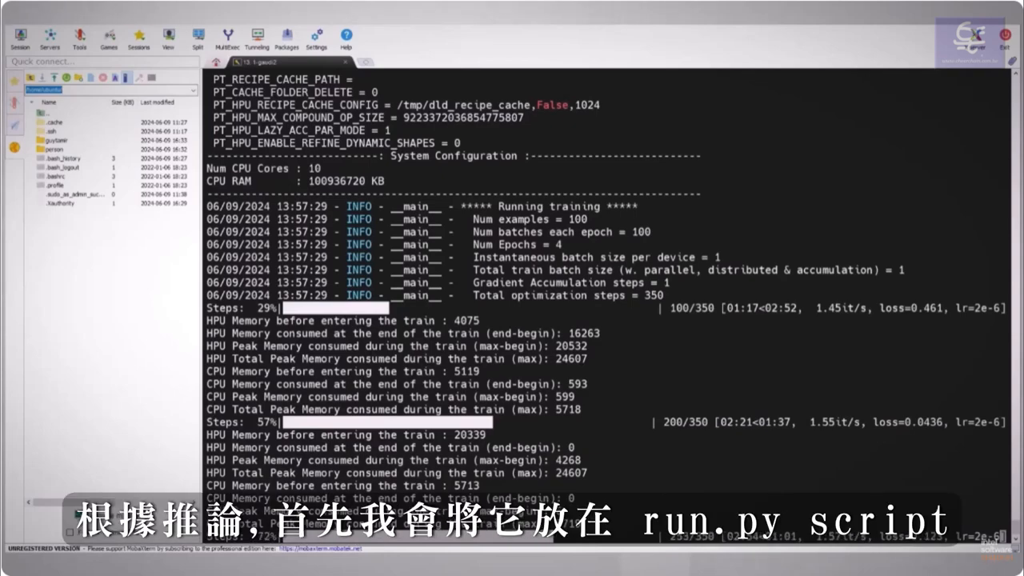
scroll(down, 3)
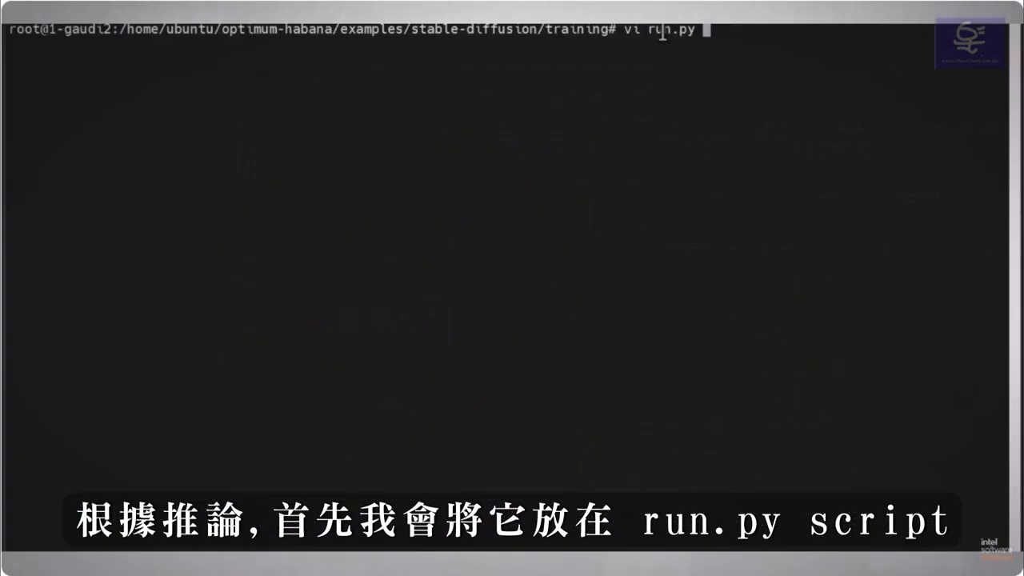
Review run.py in vi: the GaudiStableDiffusionPipeline script and its guytamir multiverse prompt
key(Return)
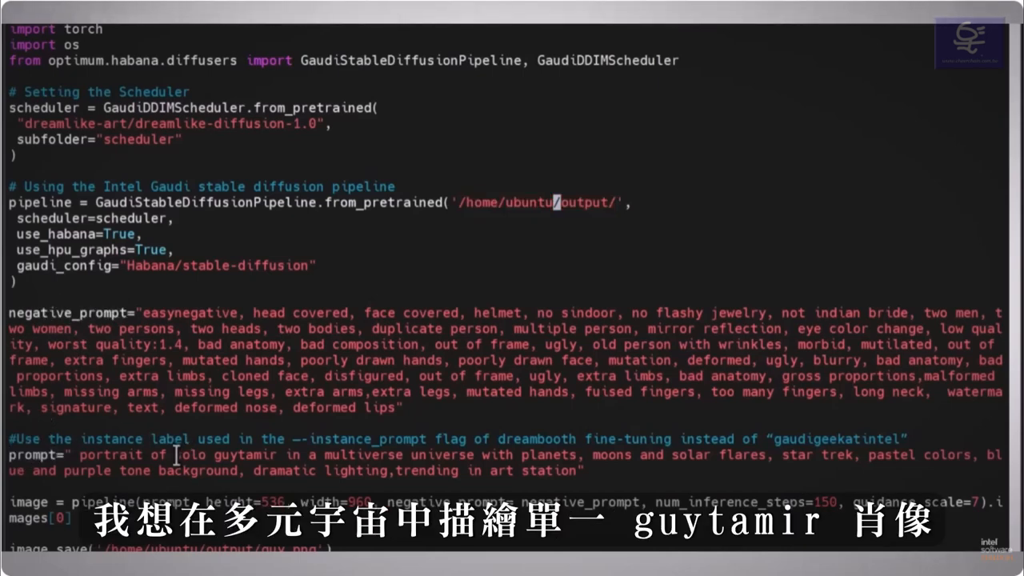
double_click(245, 454)
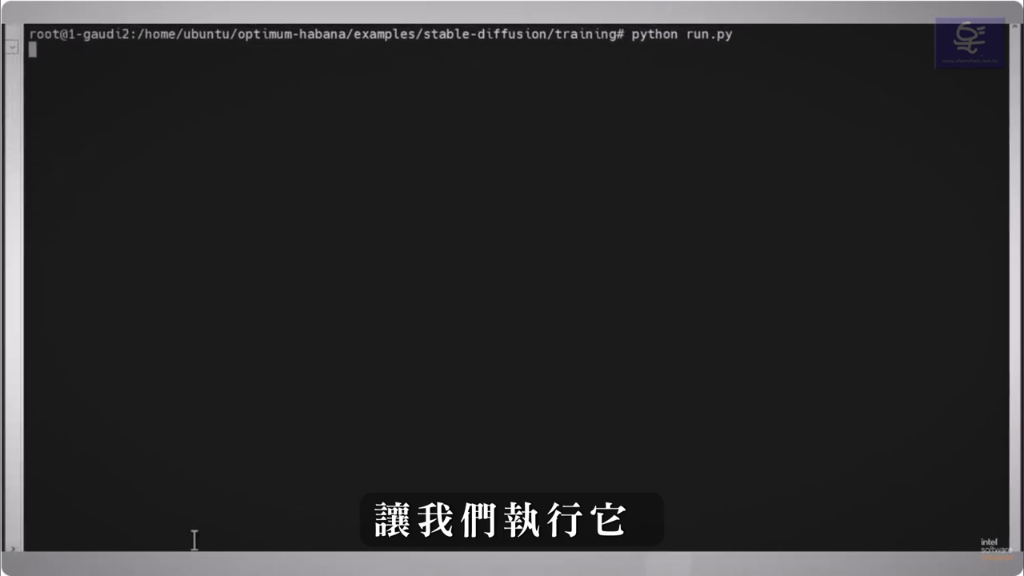
Run python run.py and open the generated guy.png from /home/ubuntu/output
key(Return)
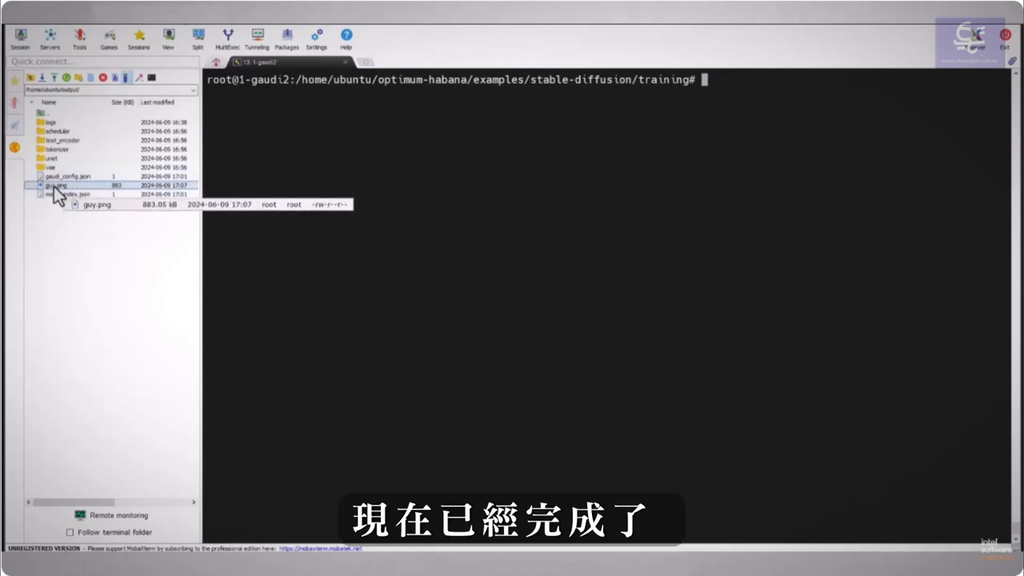
click(56, 184)
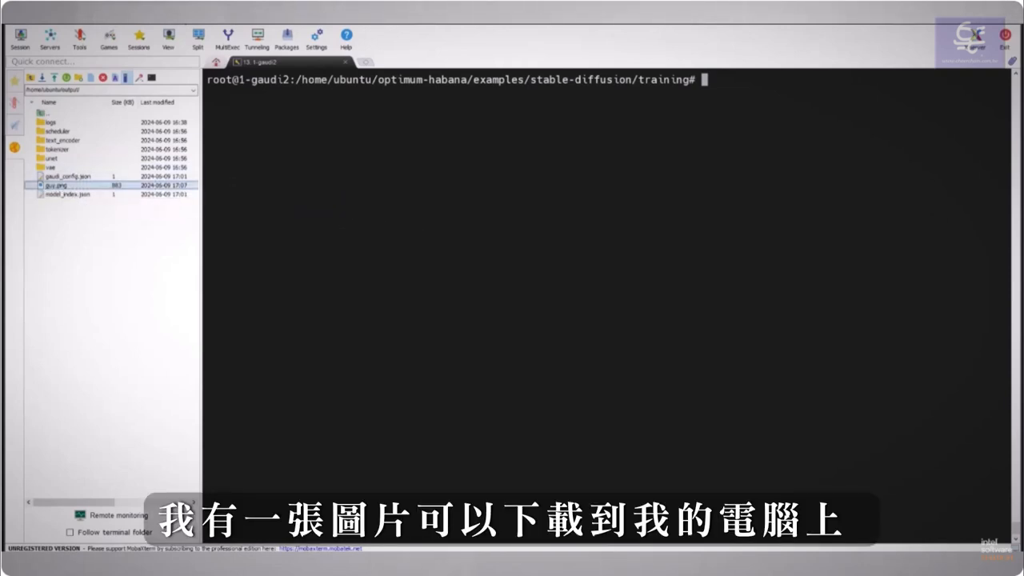
double_click(55, 185)
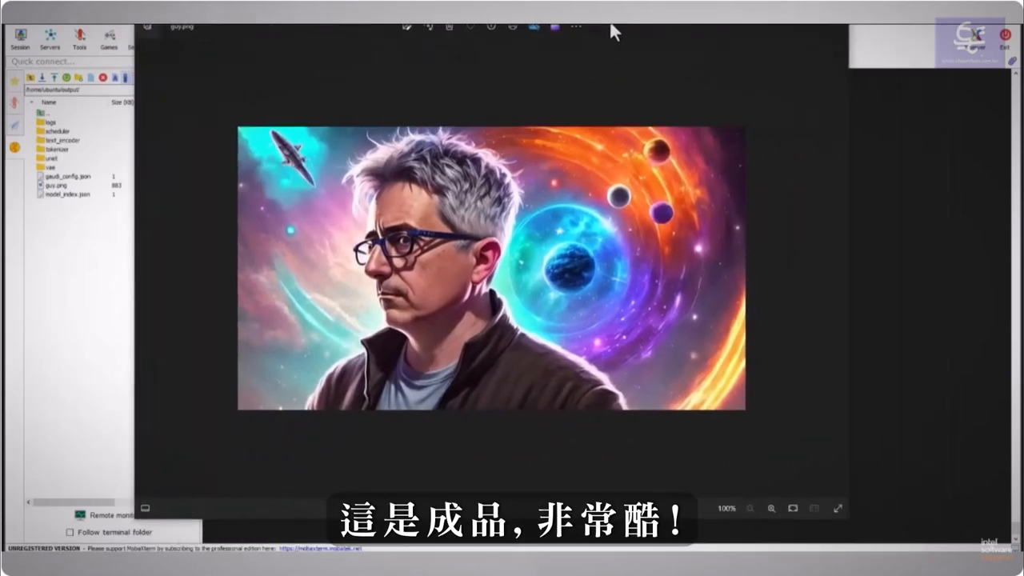